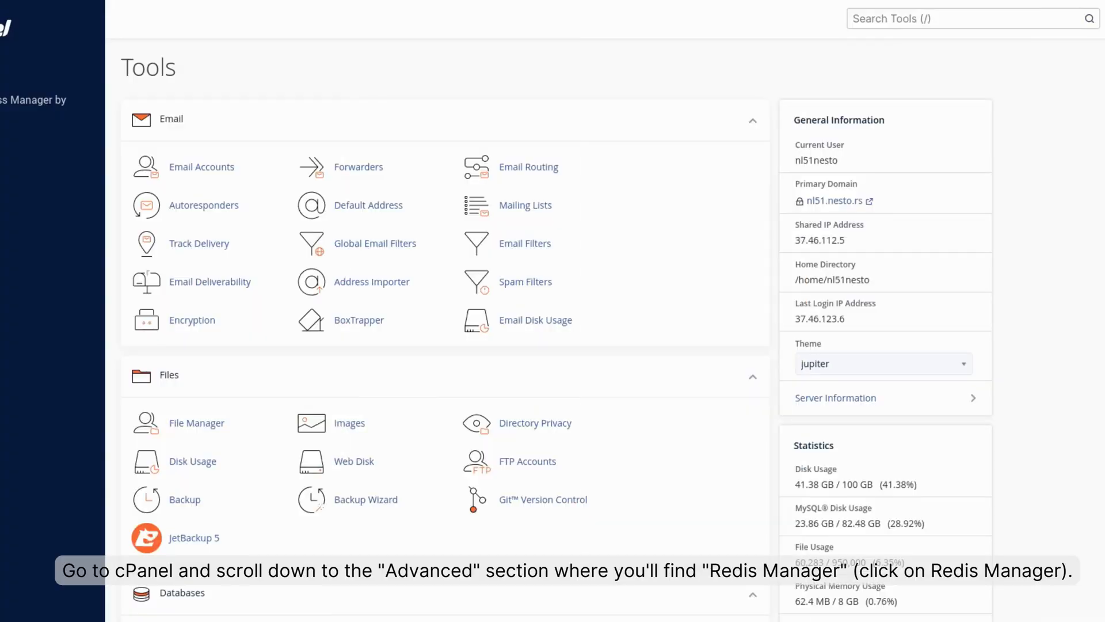
Step: Scroll the cPanel Tools page down to the Advanced section listing Redis Manager
scroll(down, 3)
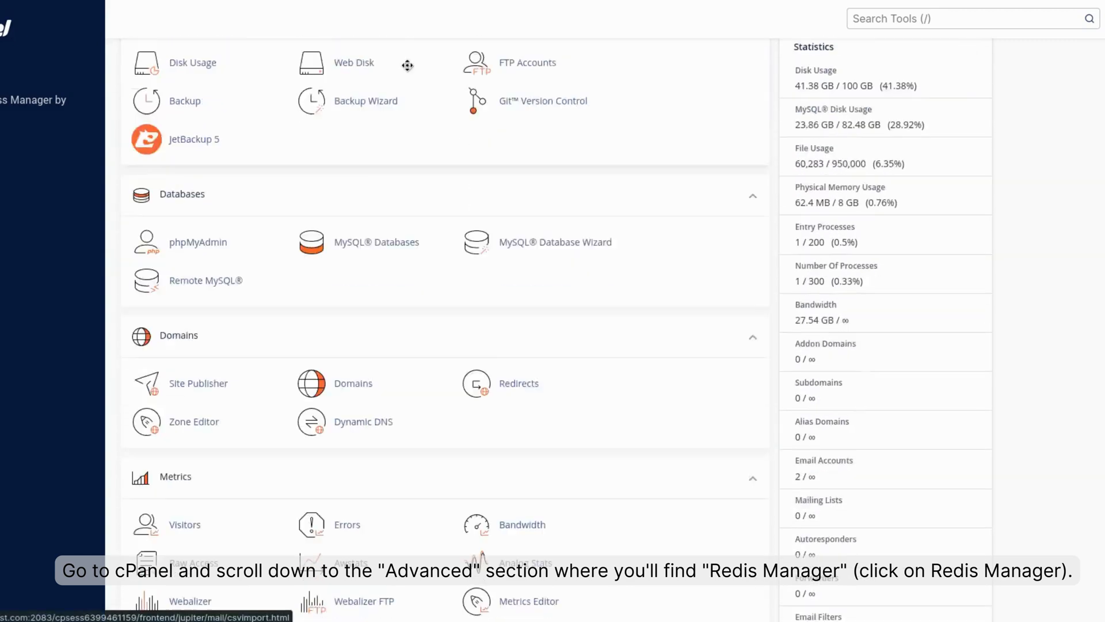
scroll(down, 3)
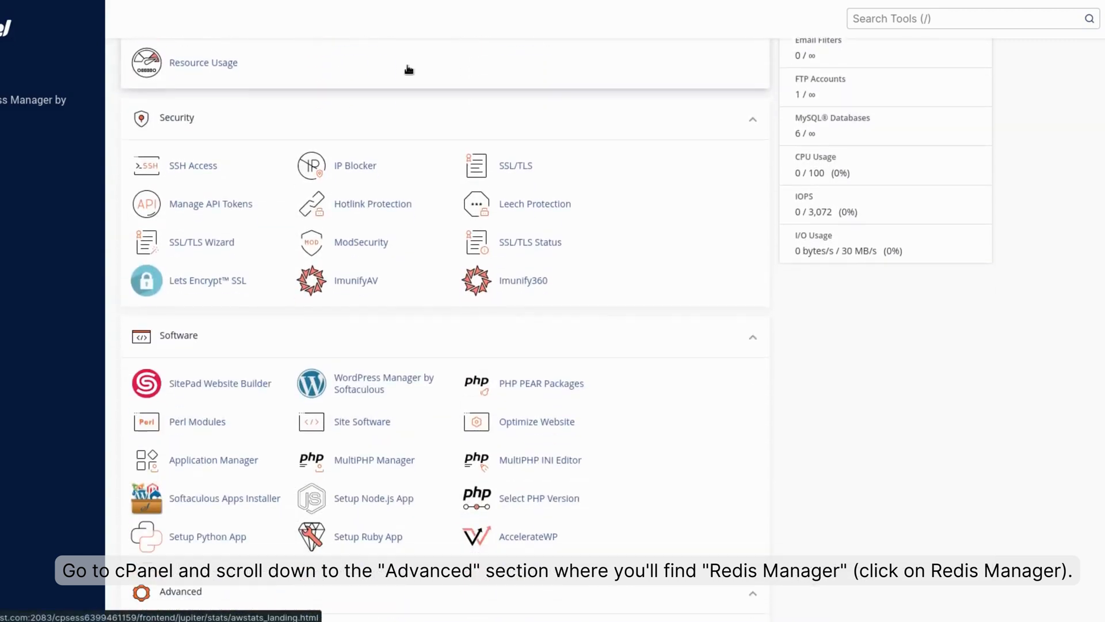
scroll(down, 3)
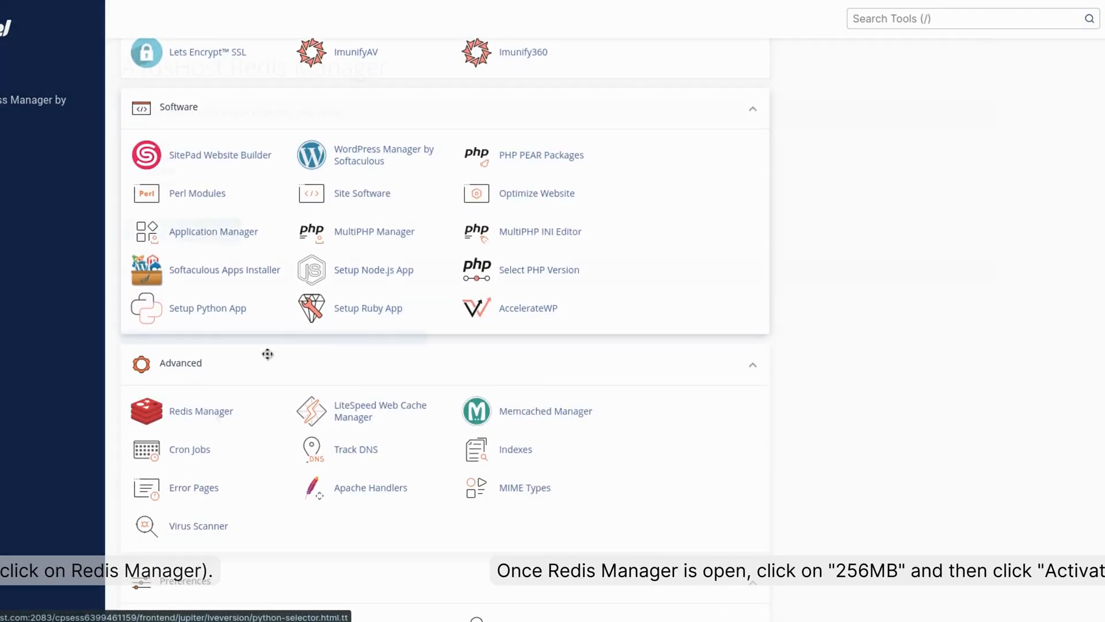
Step: In Redis Manager, activate Redis with 256MB and select port 6001 for copying
click(201, 411)
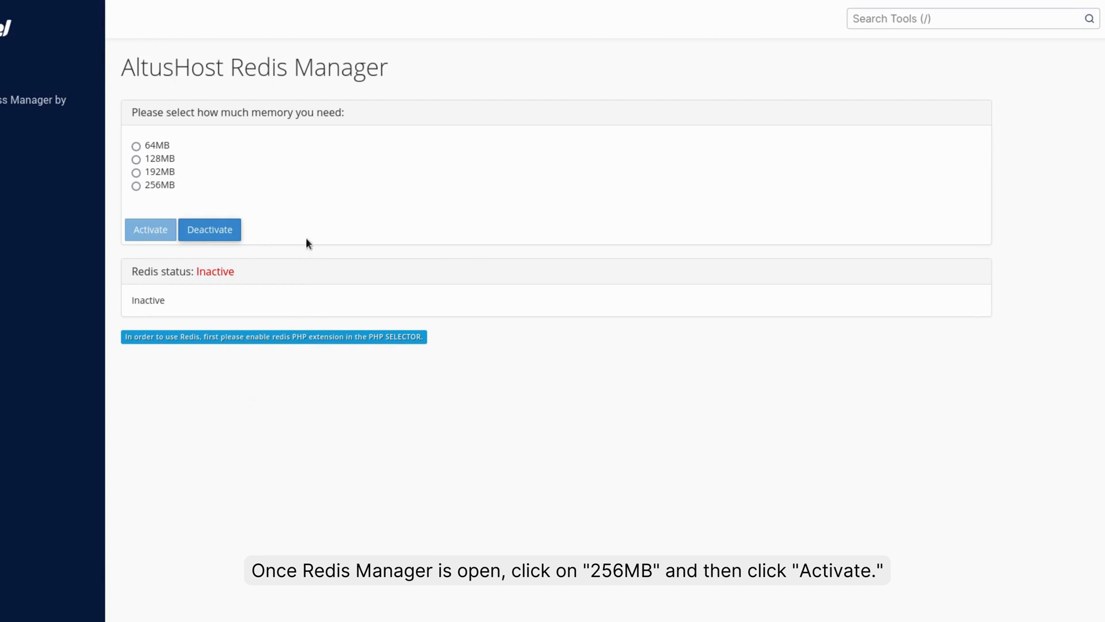
click(136, 185)
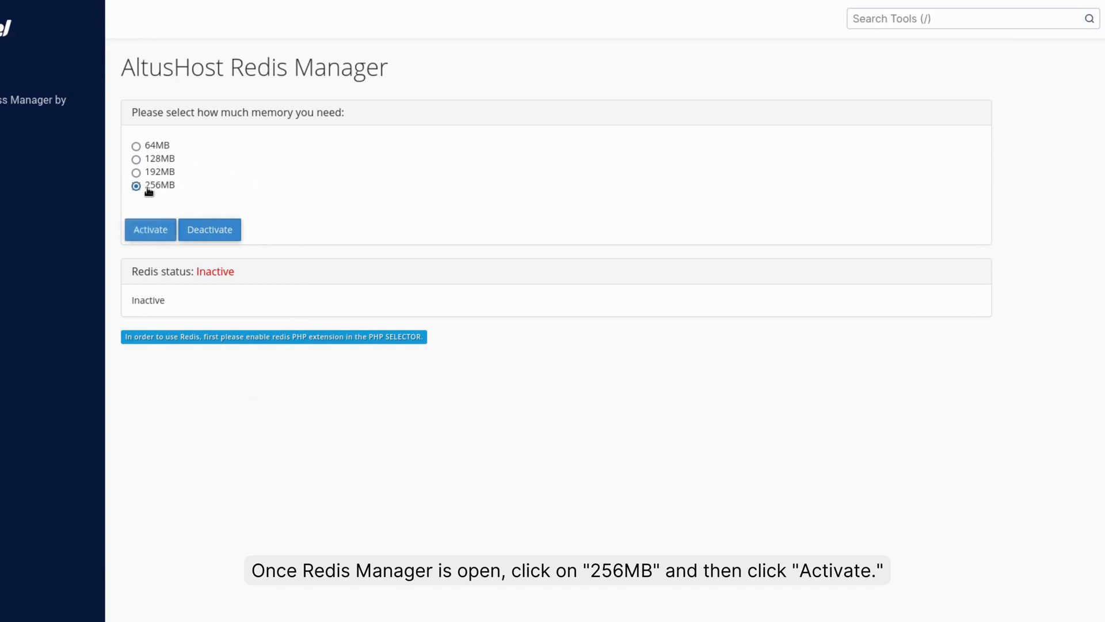
click(150, 229)
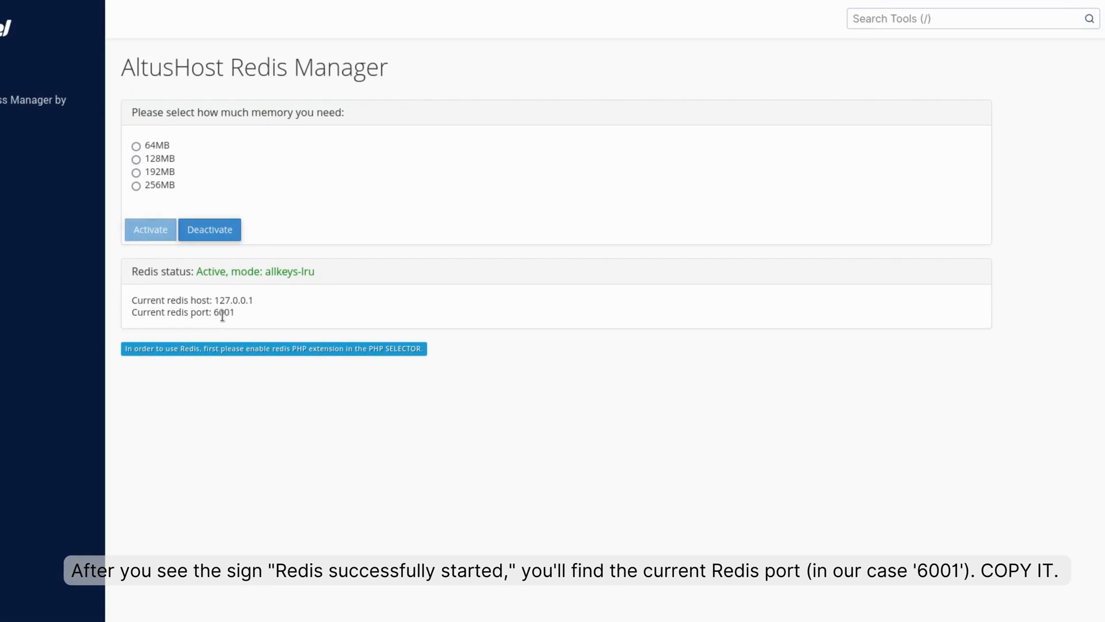
double_click(225, 312)
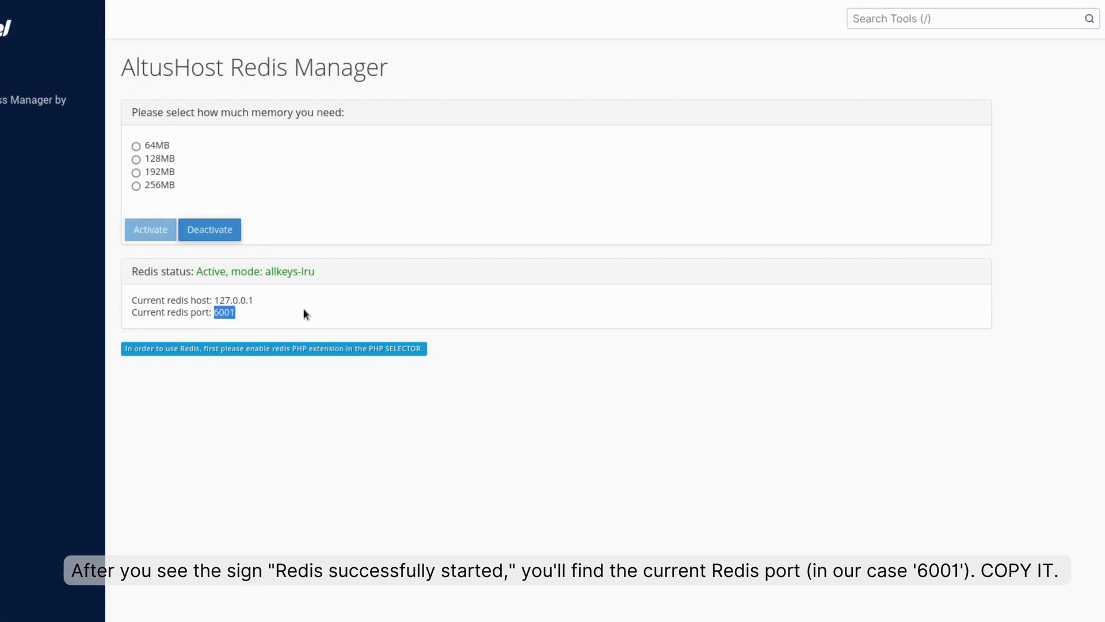
mouse_move(923, 99)
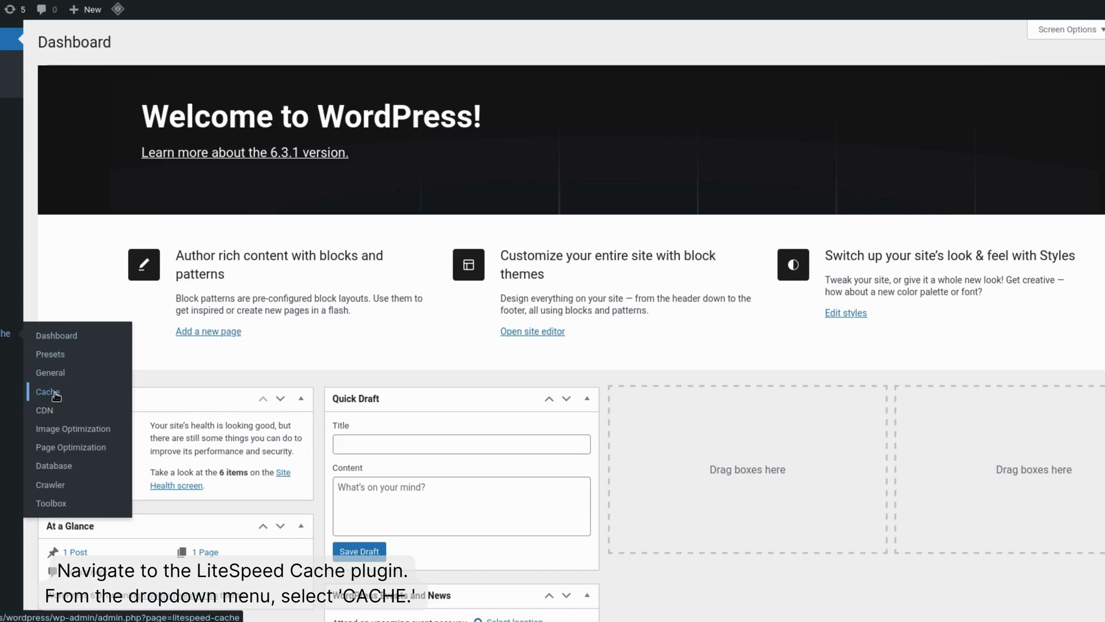
Step: In LiteSpeed Cache Object settings, switch Object Cache ON with Redis as the method
click(48, 392)
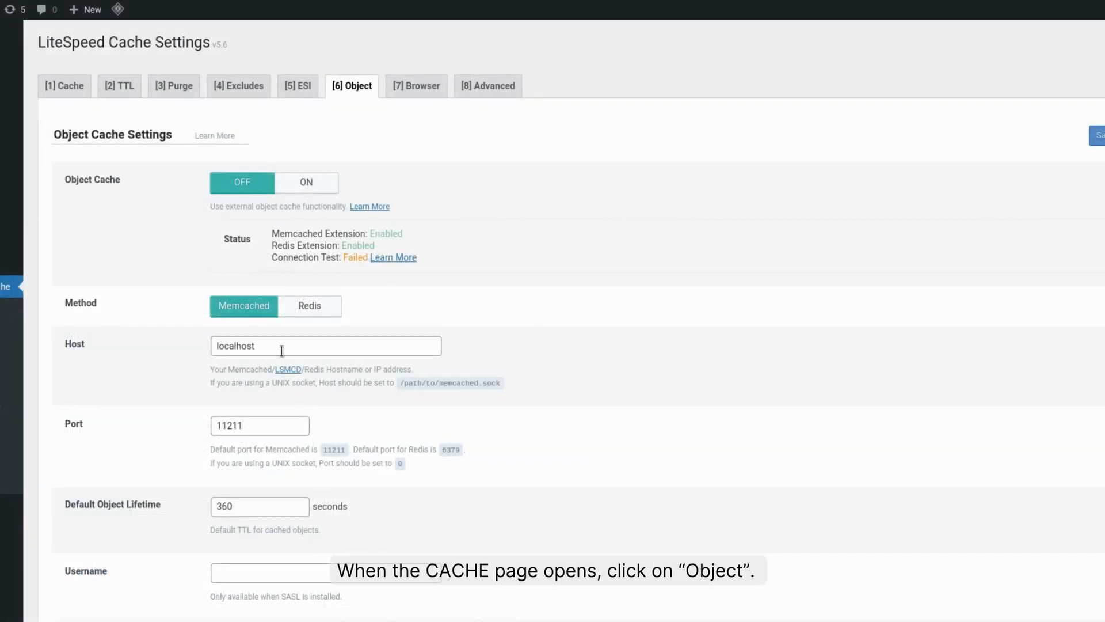
click(310, 305)
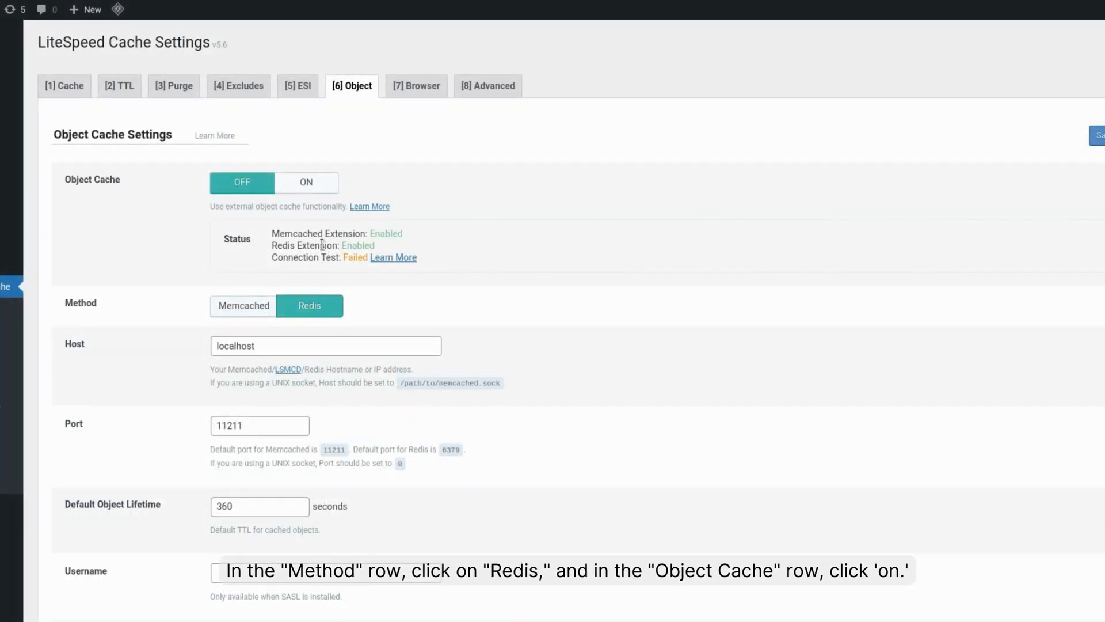
click(306, 182)
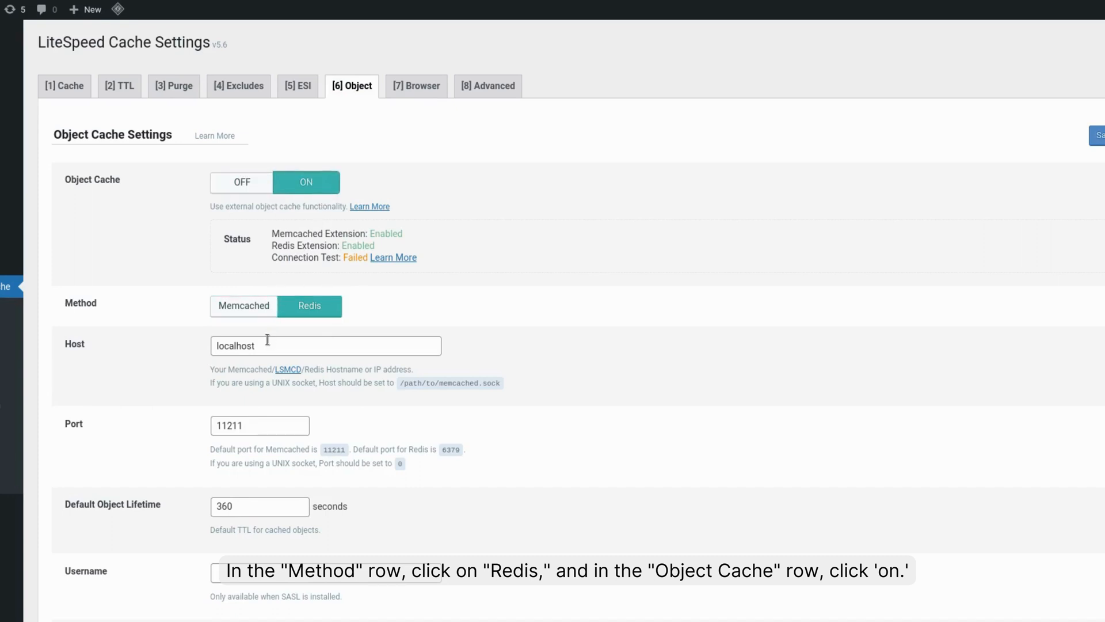
click(259, 425)
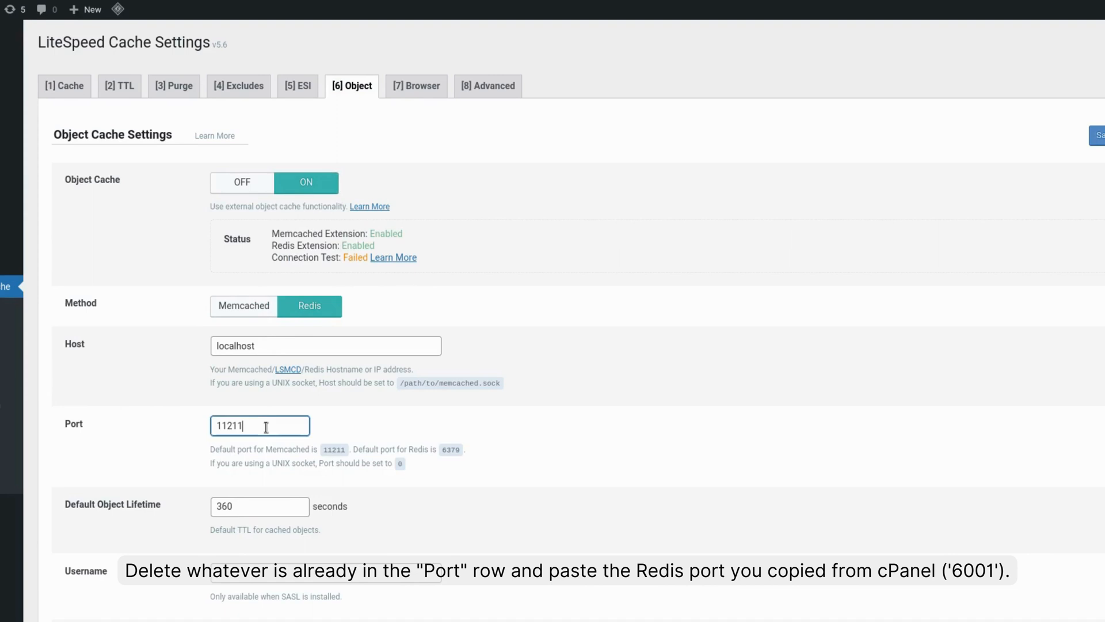
Step: Set the object cache port to 6001 and save so the connection test passes
text(6001)
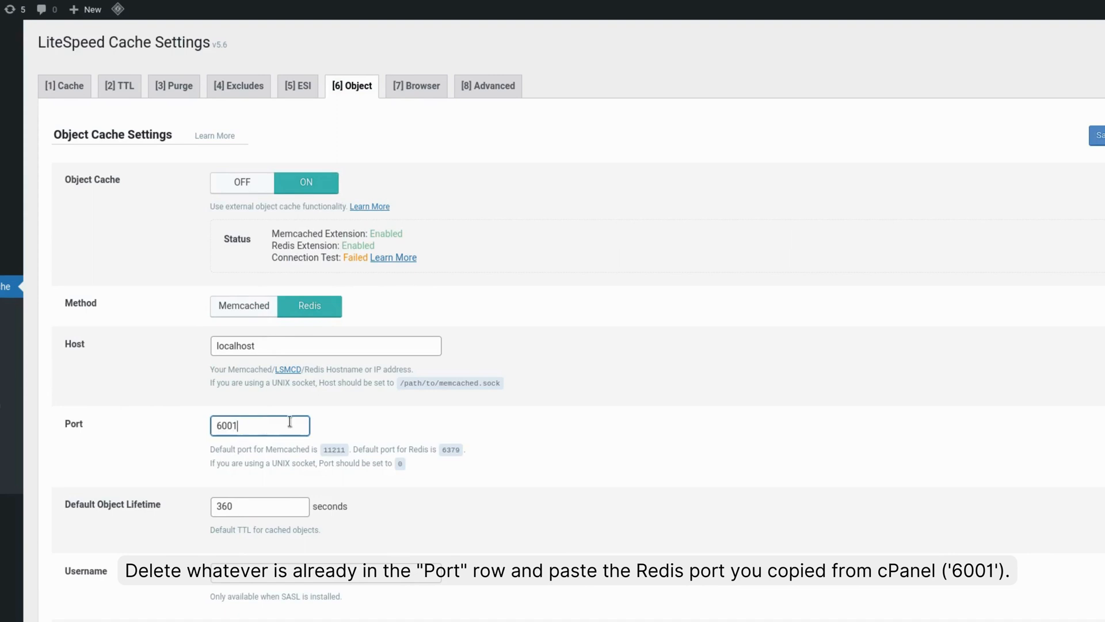
mouse_move(1095, 167)
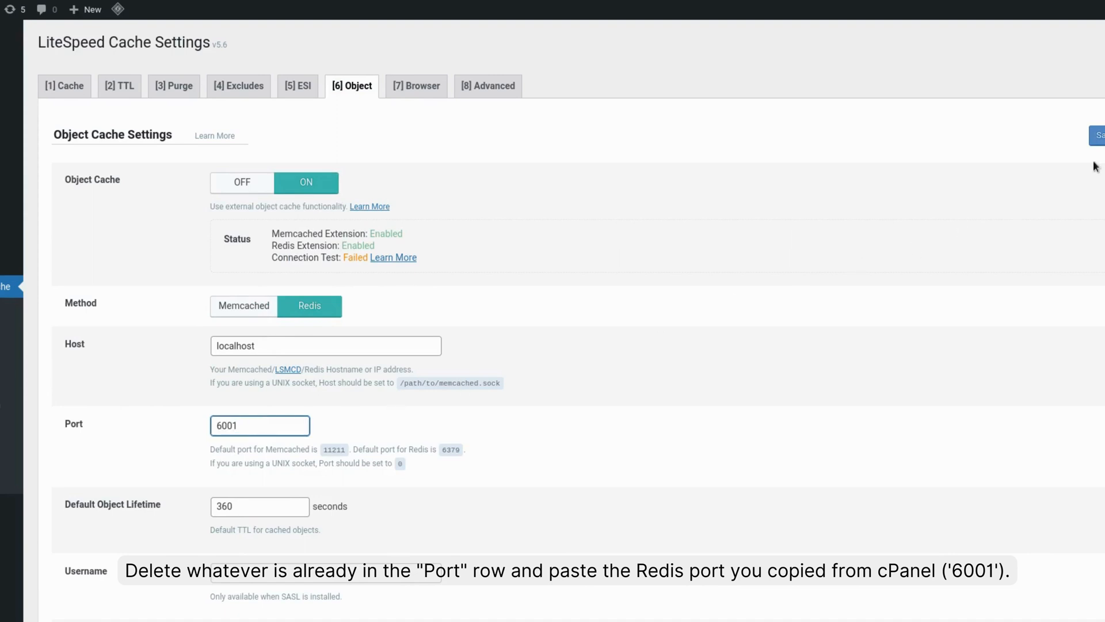
click(1101, 134)
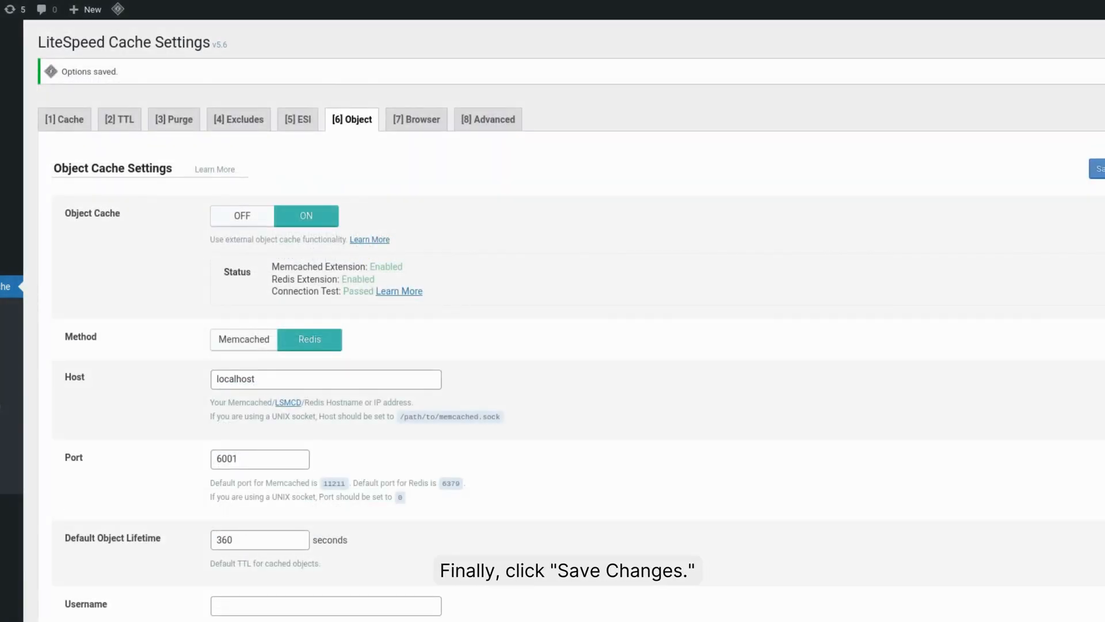